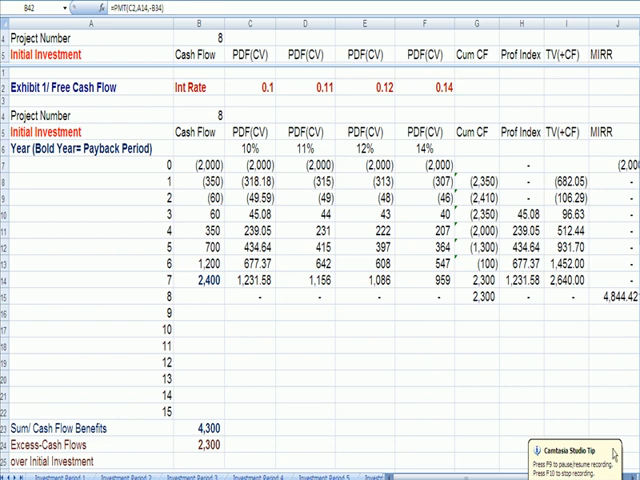
pyautogui.moveTo(595, 435)
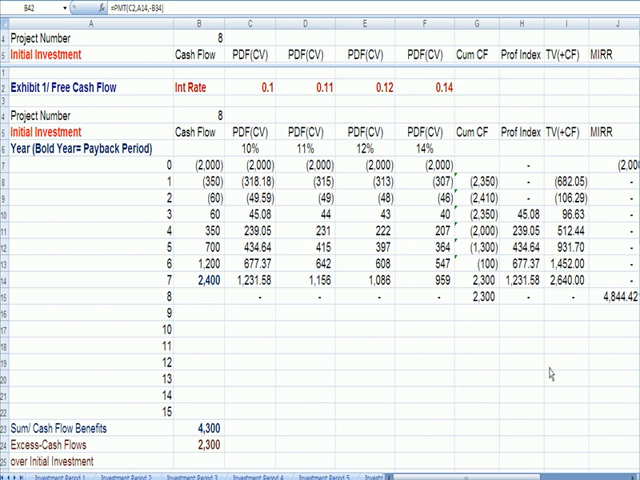
pyautogui.moveTo(468, 228)
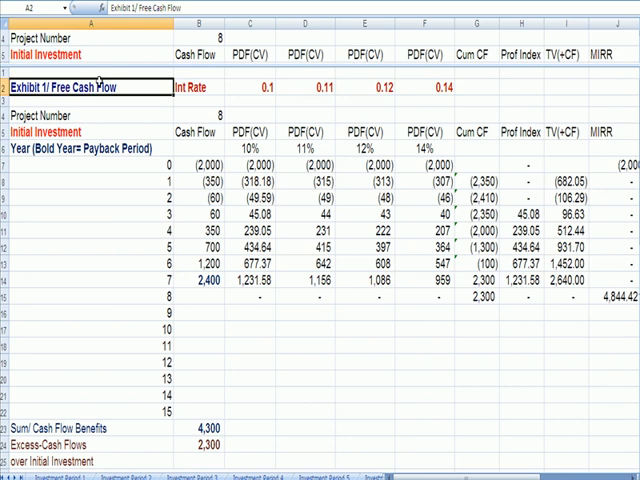
pyautogui.moveTo(366, 83)
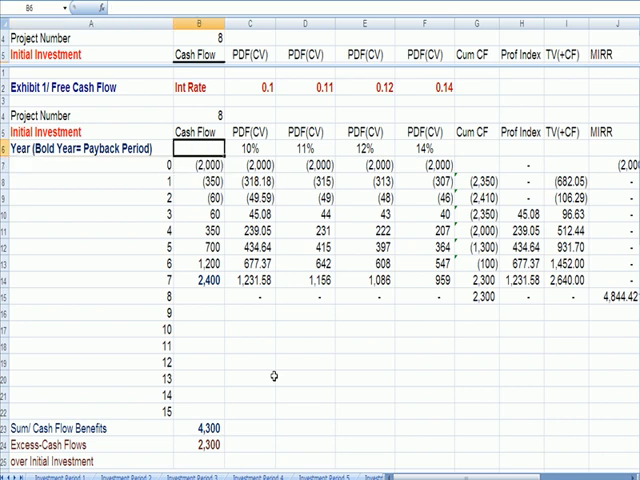
# Walk through the Cash Flow column from the -2,000 investment to the summed benefits (=B24+2000).
pyautogui.click(368, 86)
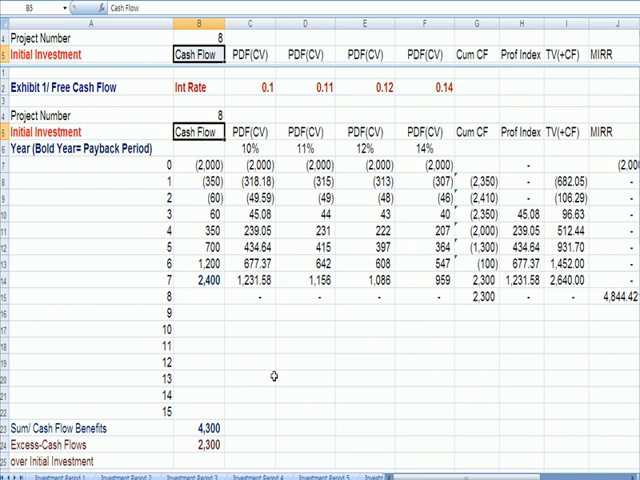
pyautogui.click(195, 161)
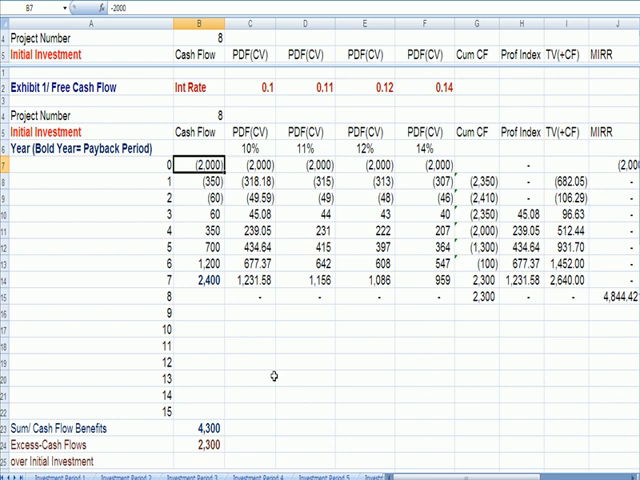
pyautogui.click(198, 180)
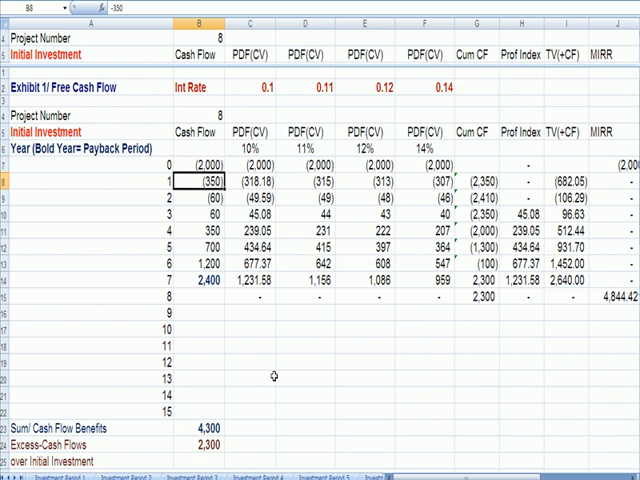
pyautogui.click(199, 213)
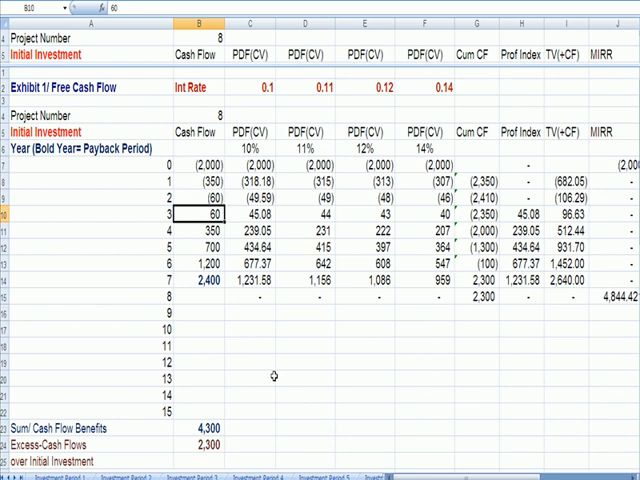
pyautogui.click(197, 313)
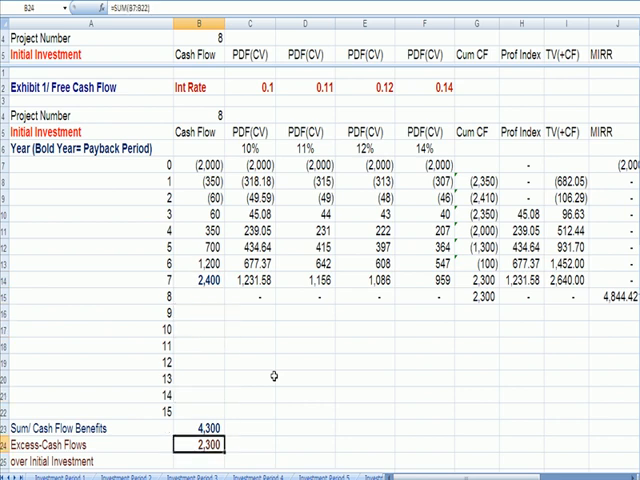
pyautogui.click(203, 427)
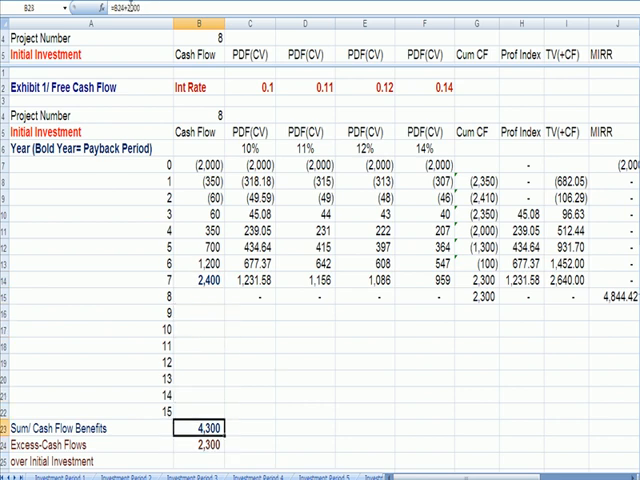
pyautogui.write('=B24+2000')
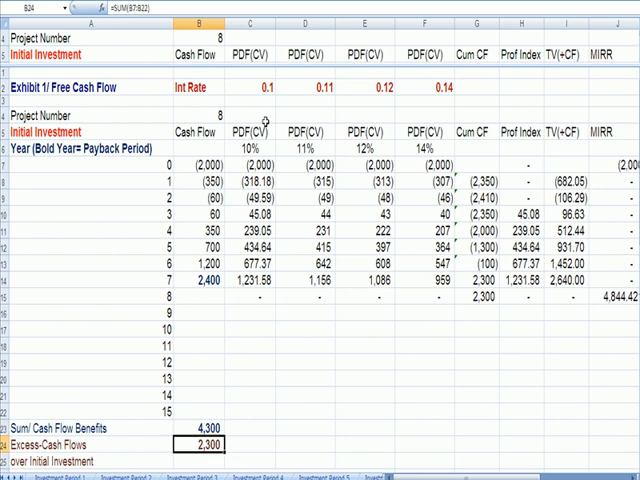
# Review the PDF(CV) discounted cash flows at the 10% rate, including the year 0 formula.
pyautogui.click(253, 157)
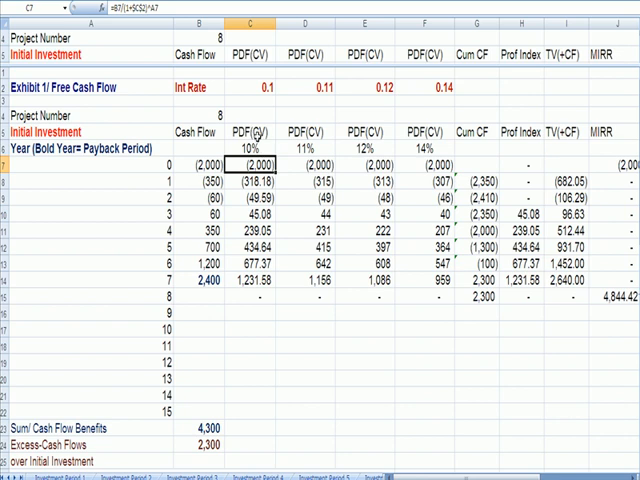
pyautogui.click(252, 131)
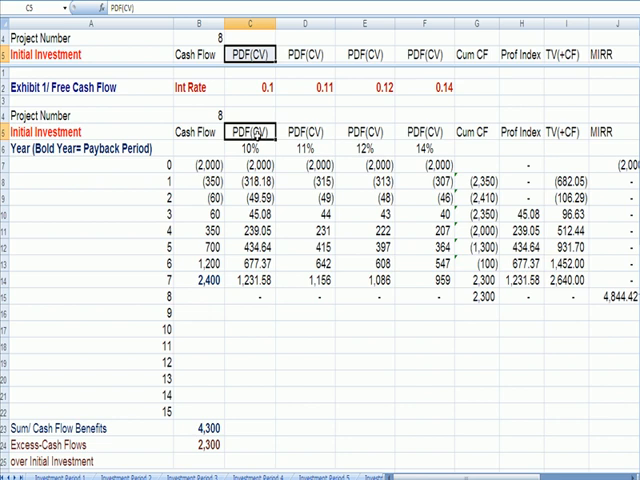
pyautogui.click(248, 147)
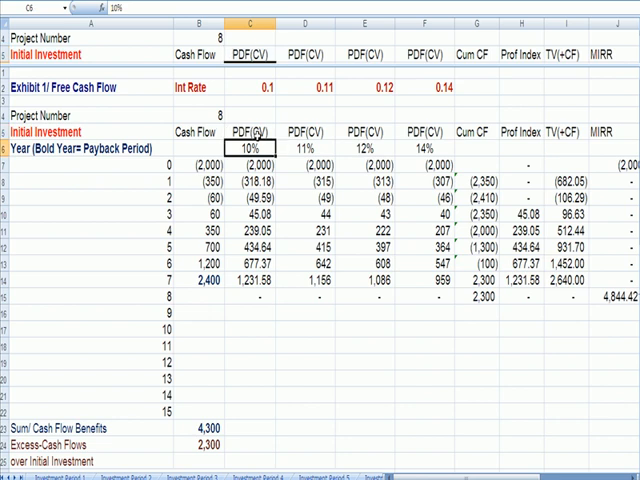
pyautogui.click(255, 162)
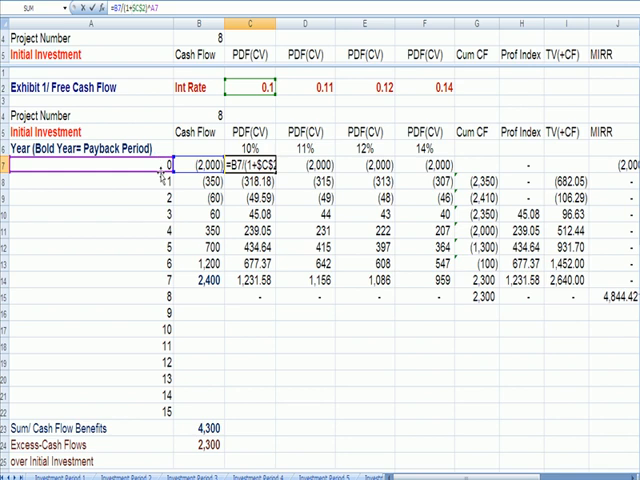
pyautogui.click(263, 179)
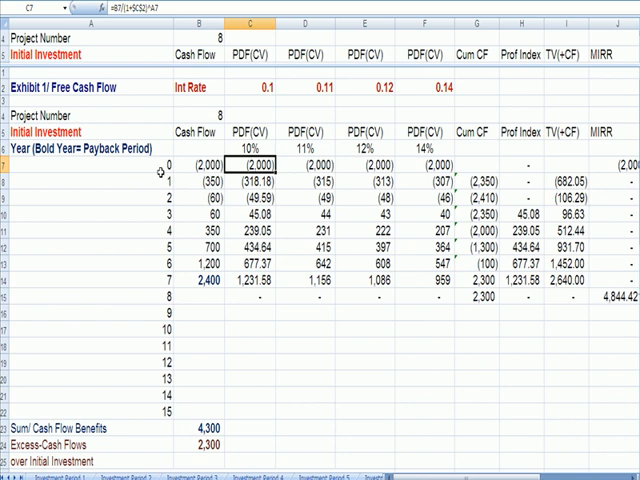
pyautogui.click(193, 167)
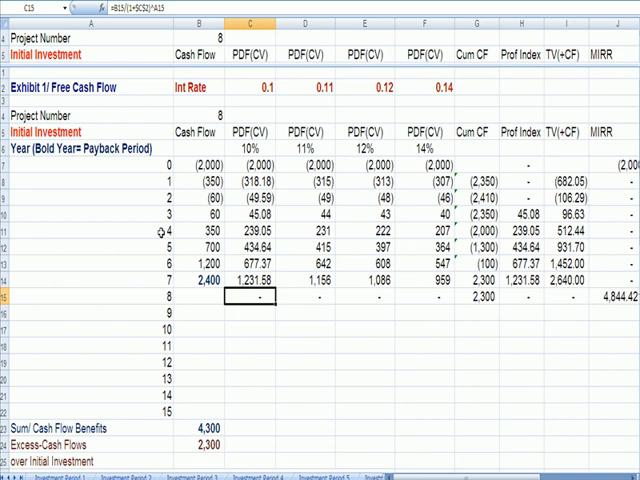
# Inspect the net present value at 10% and the formula behind it.
pyautogui.click(250, 313)
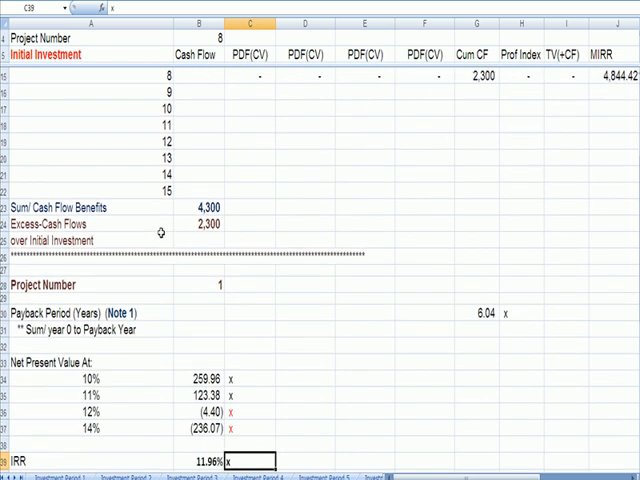
pyautogui.click(205, 378)
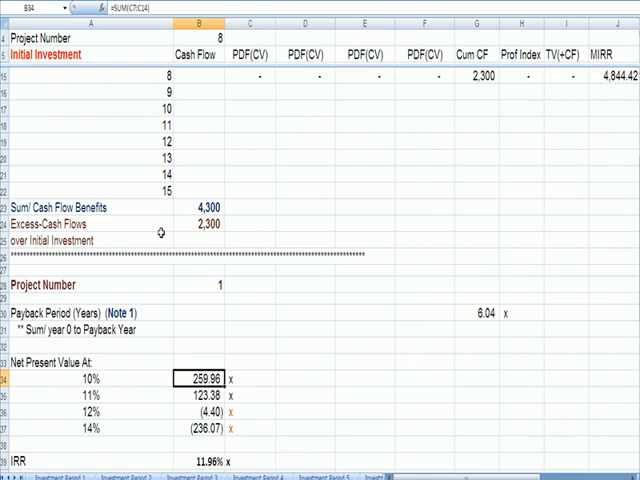
pyautogui.moveTo(103, 384)
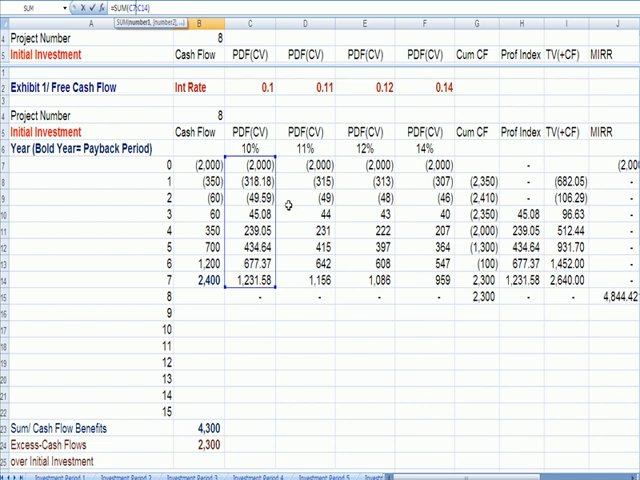
pyautogui.scroll(-3)
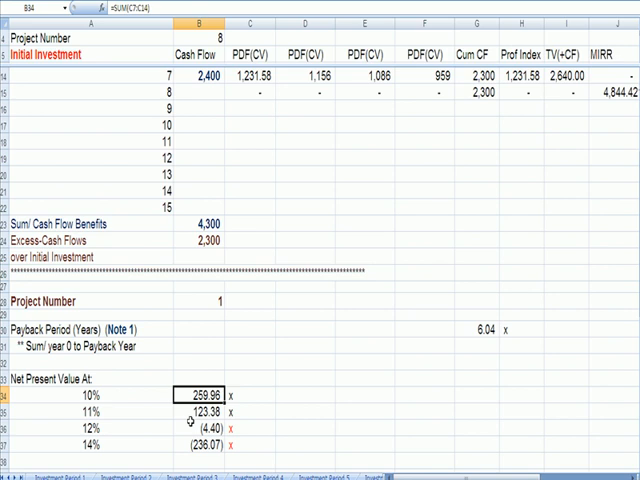
pyautogui.click(195, 445)
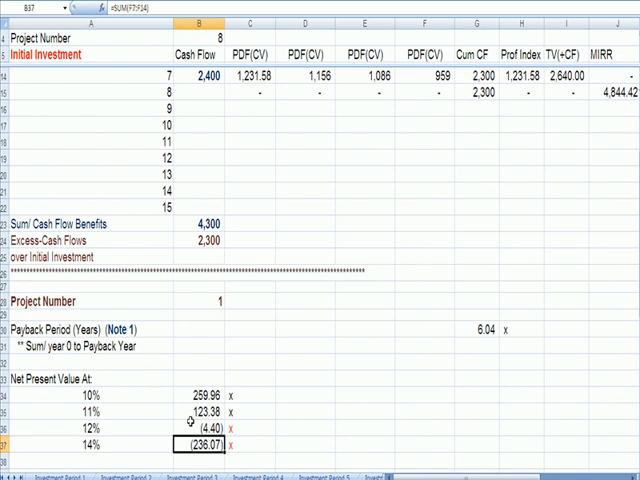
pyautogui.scroll(-3)
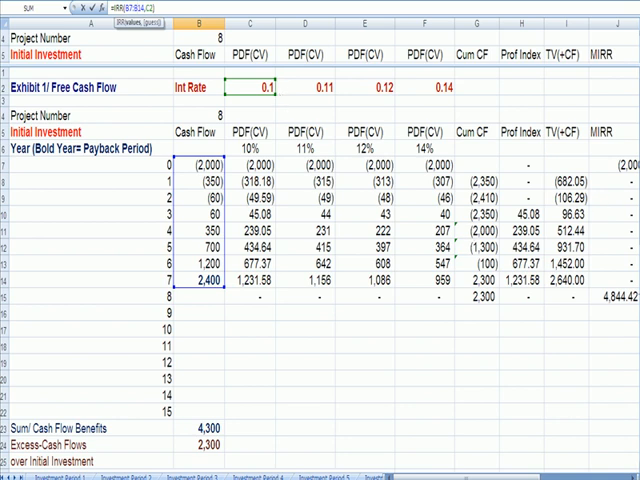
# Review the formulas behind the 11% NPV, the 11.96% IRR and the 11.65% MIRR.
pyautogui.scroll(-3)
pyautogui.write(',C2)')
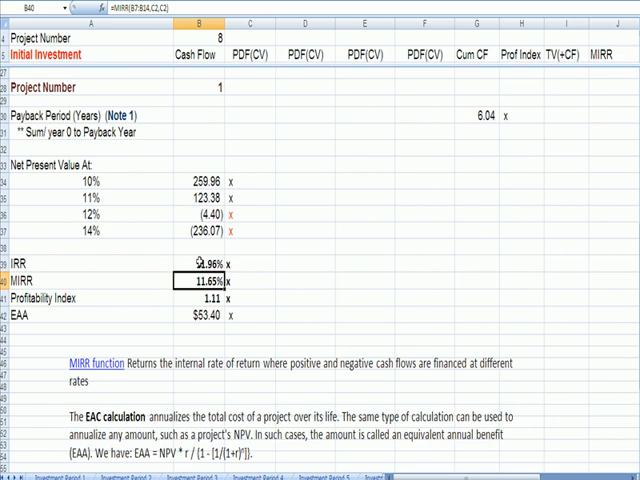
pyautogui.click(200, 264)
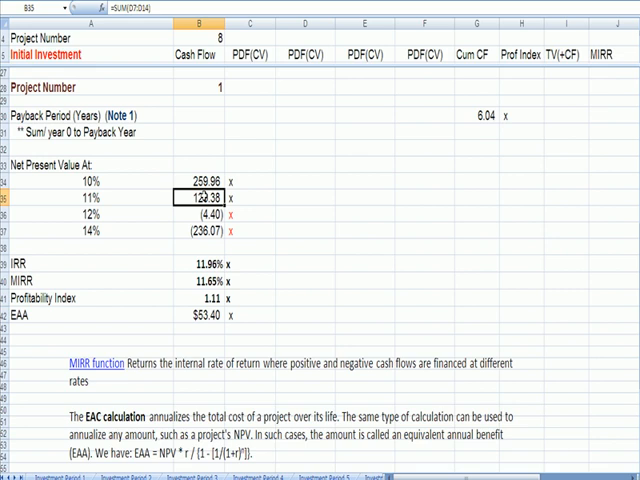
pyautogui.click(200, 212)
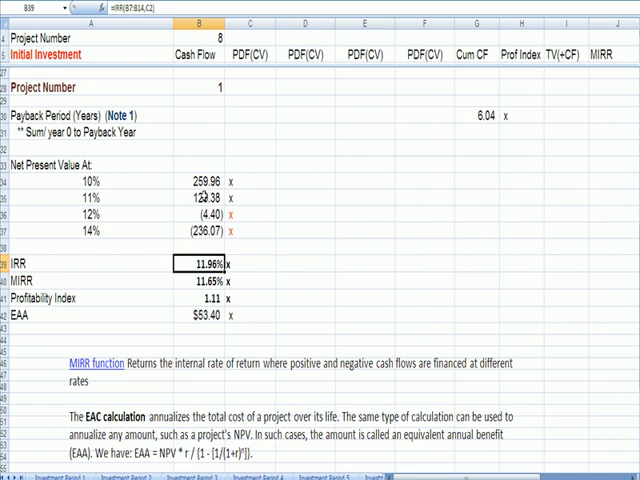
pyautogui.click(198, 282)
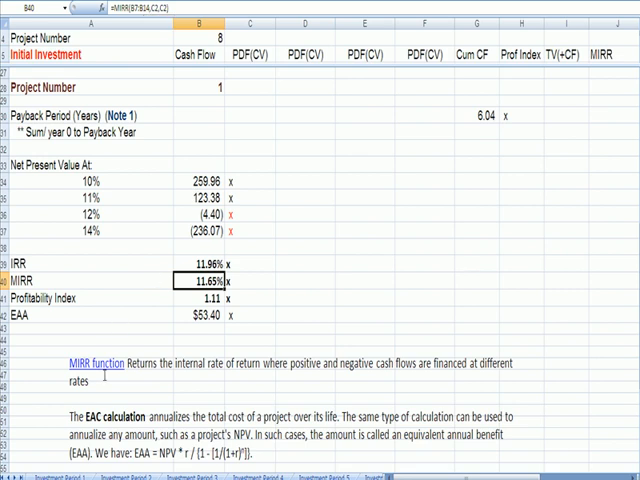
# Select the MIRR notes box and trace the MIRR formula's years 0–7 cash flows and 10% rates.
pyautogui.click(200, 380)
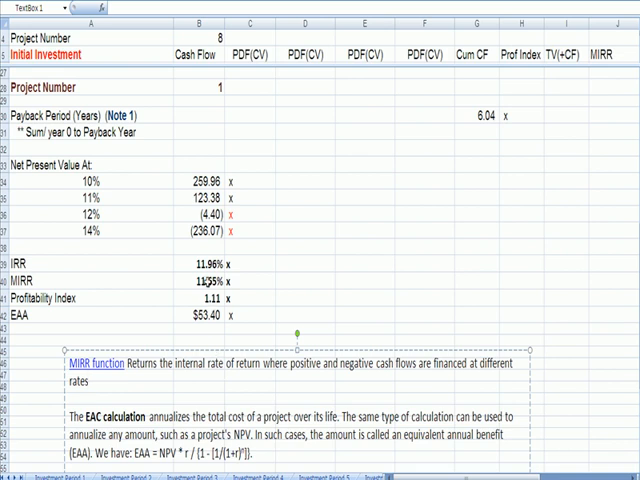
pyautogui.click(198, 279)
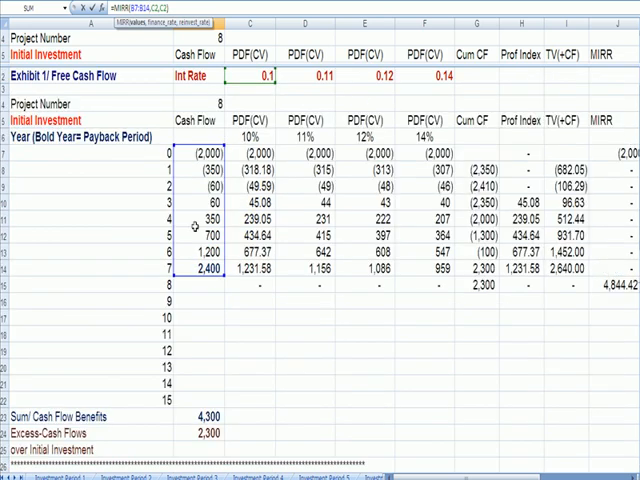
pyautogui.moveTo(197, 291)
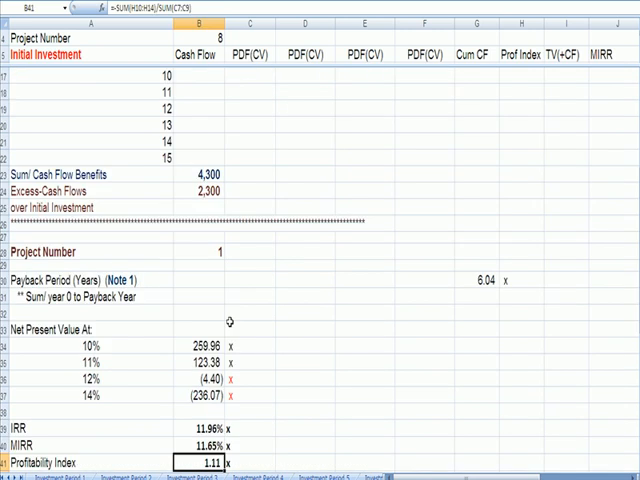
pyautogui.click(197, 446)
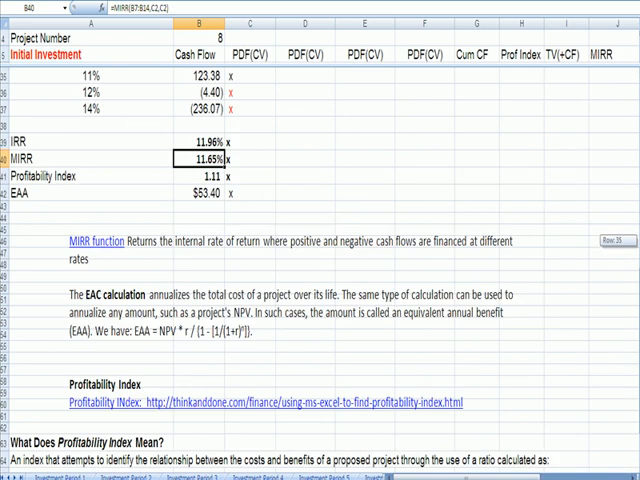
pyautogui.scroll(-3)
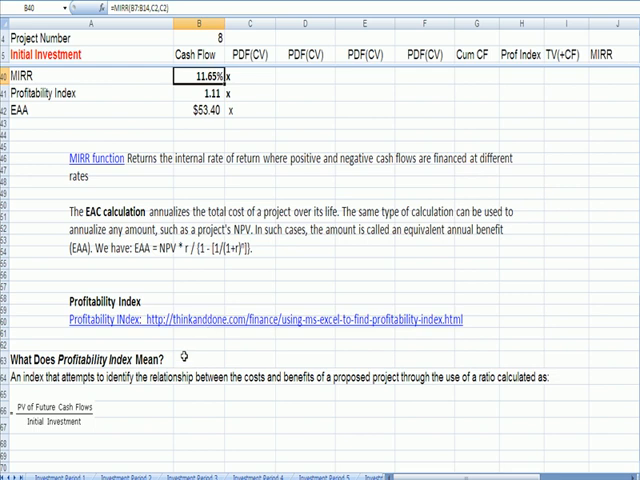
pyautogui.moveTo(174, 359)
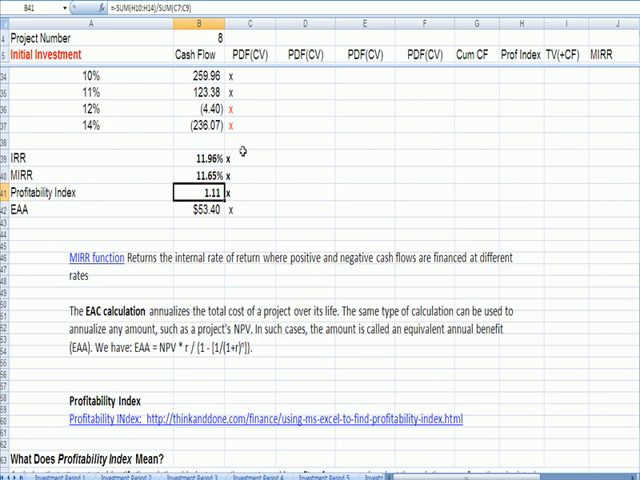
pyautogui.doubleClick(198, 192)
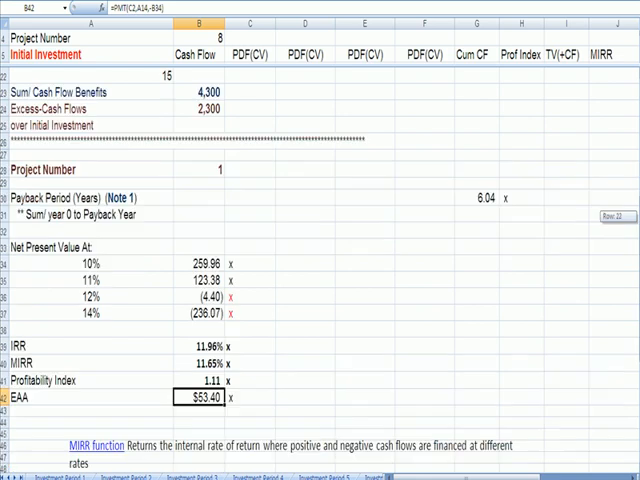
# Trace the EAA PMT formula's rate, year count and 10% NPV references.
pyautogui.scroll(-3)
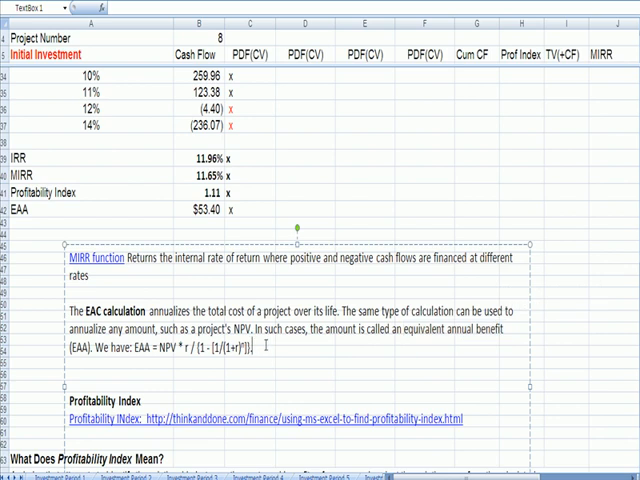
pyautogui.click(195, 208)
pyautogui.write('=PMT(C2,A14,-834)')
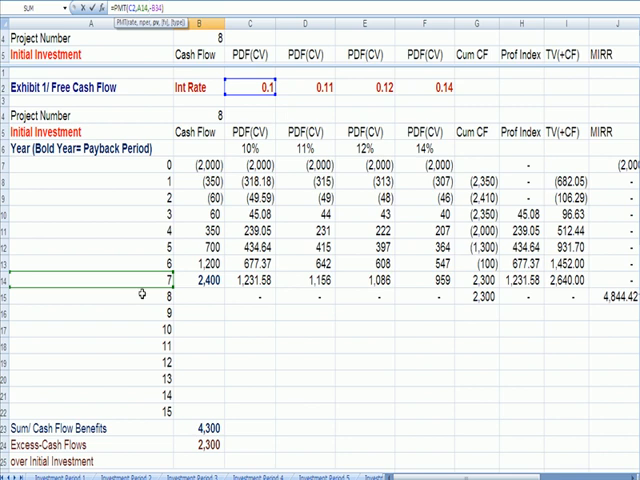
pyautogui.moveTo(607, 155)
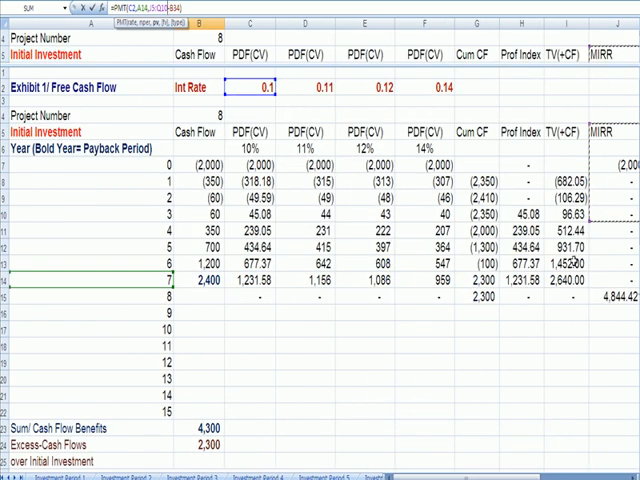
pyautogui.scroll(-3)
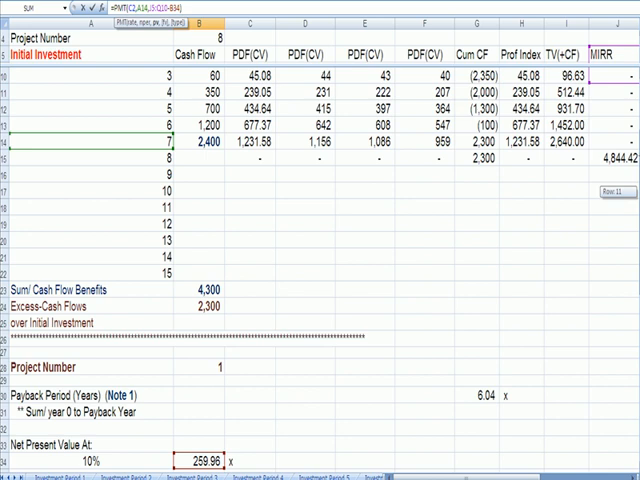